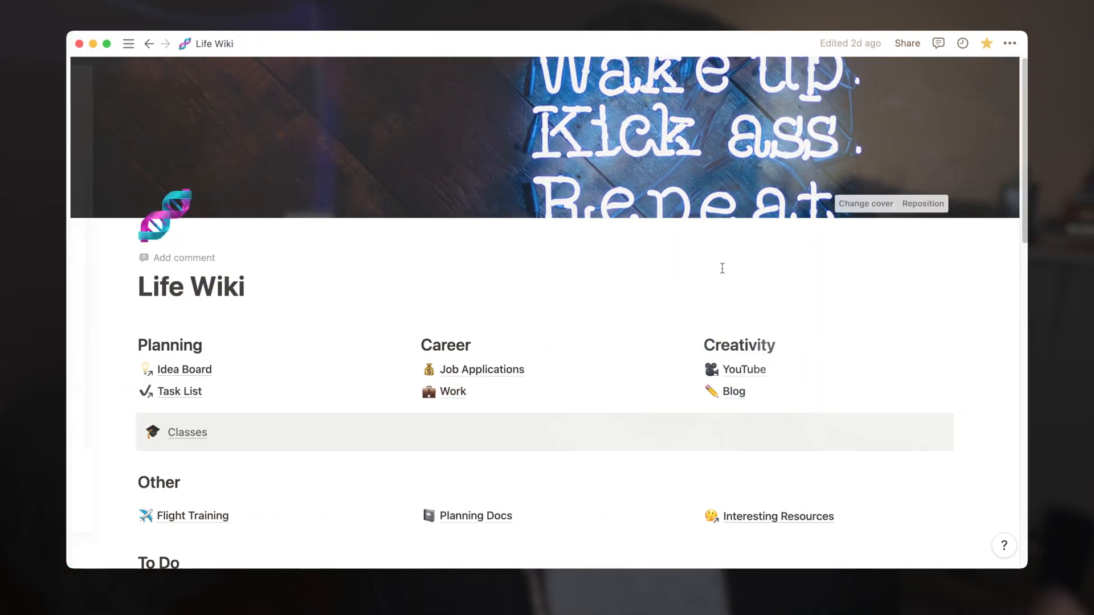
# Step: Scroll the Checkride Preparation notes, briefly visit Task List, and return to Life Wiki home
pyautogui.scroll(-3)
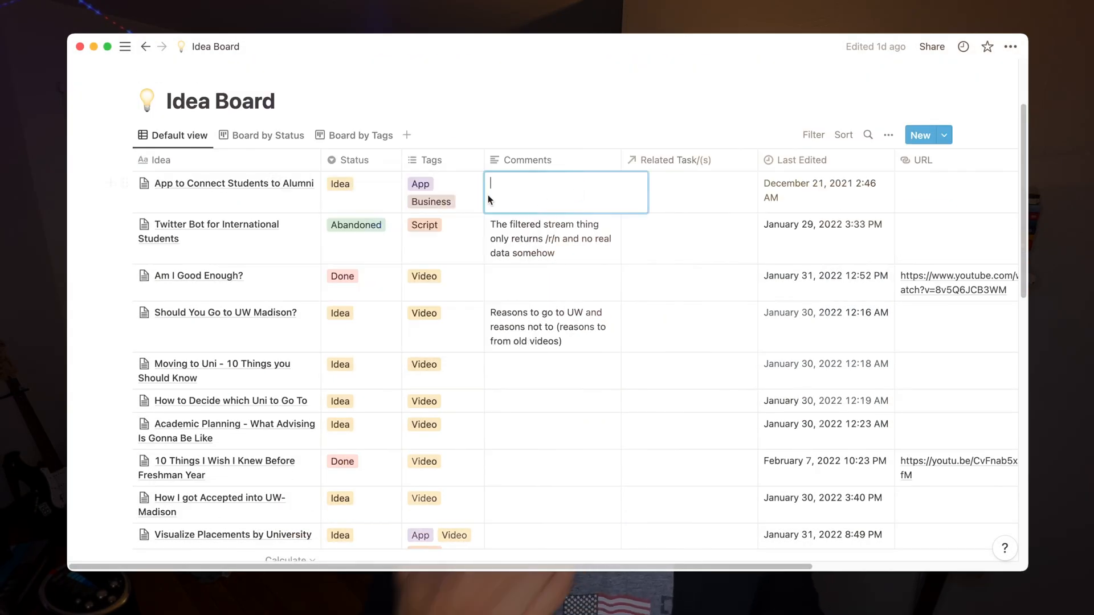
pyautogui.click(268, 134)
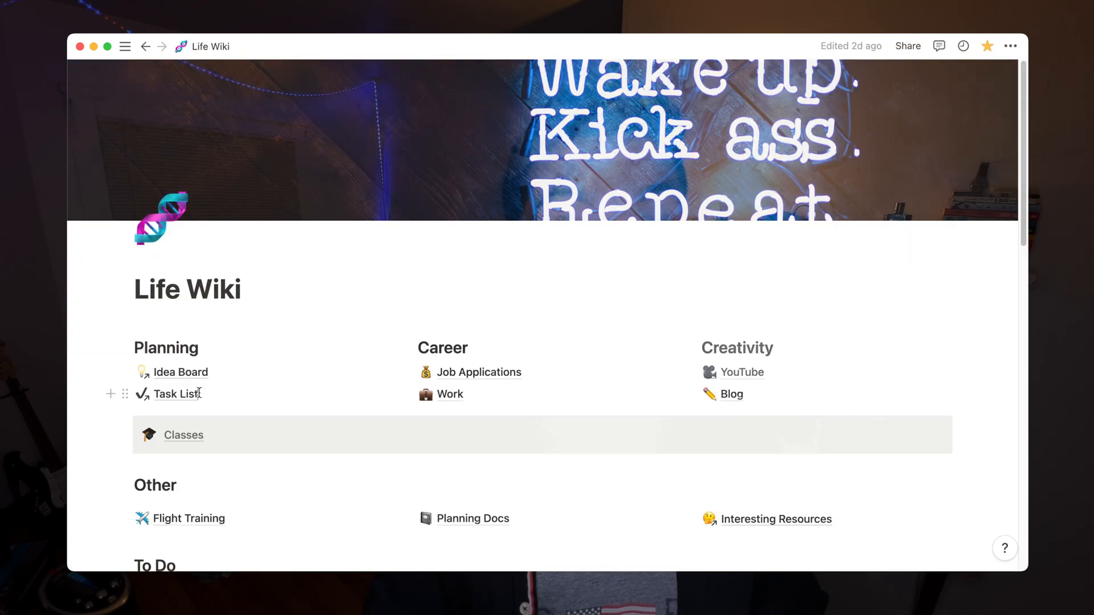
pyautogui.click(173, 393)
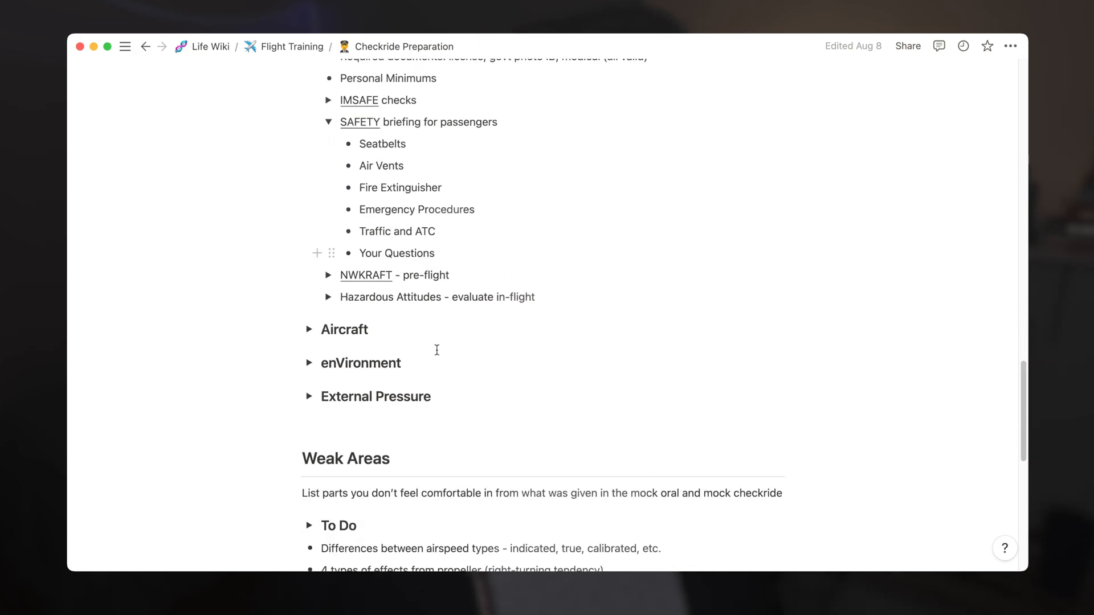
pyautogui.click(209, 46)
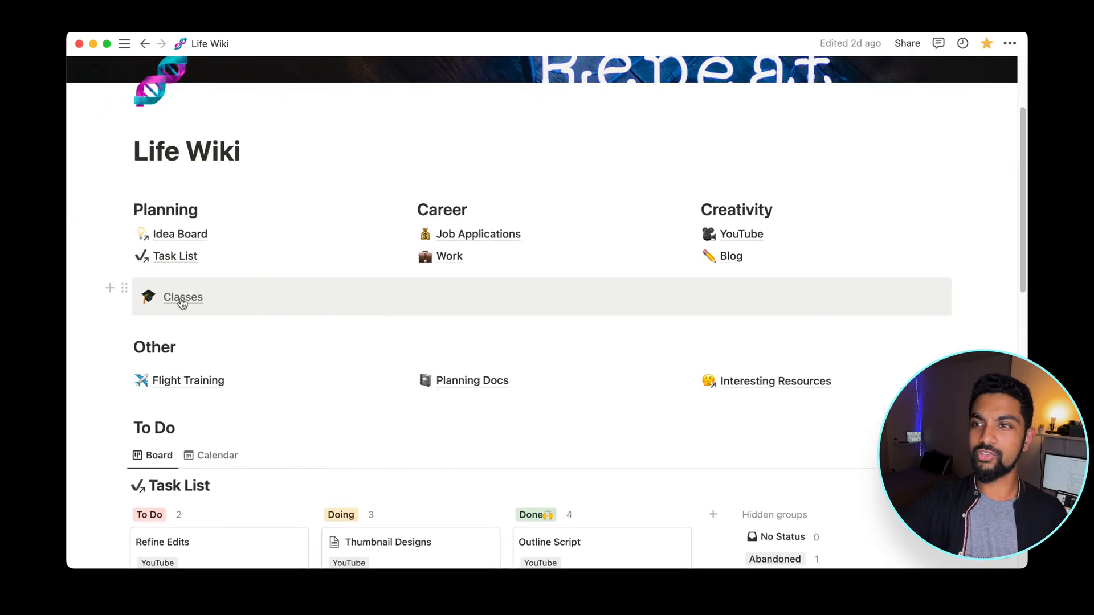
# Step: Open the Classes page and show its task list in the By Class view
pyautogui.click(183, 296)
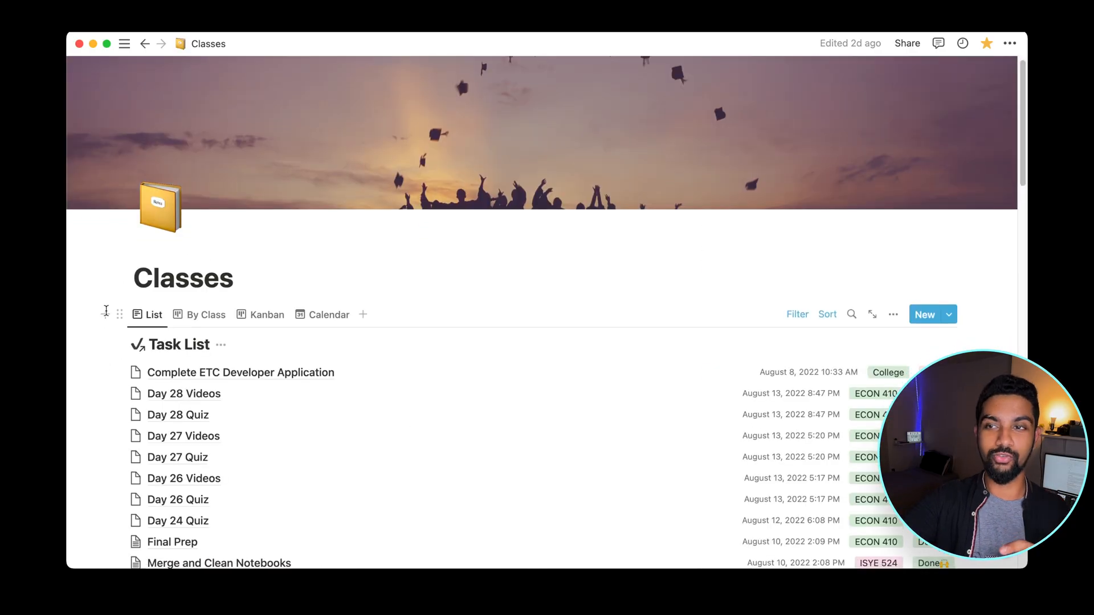
pyautogui.scroll(-3)
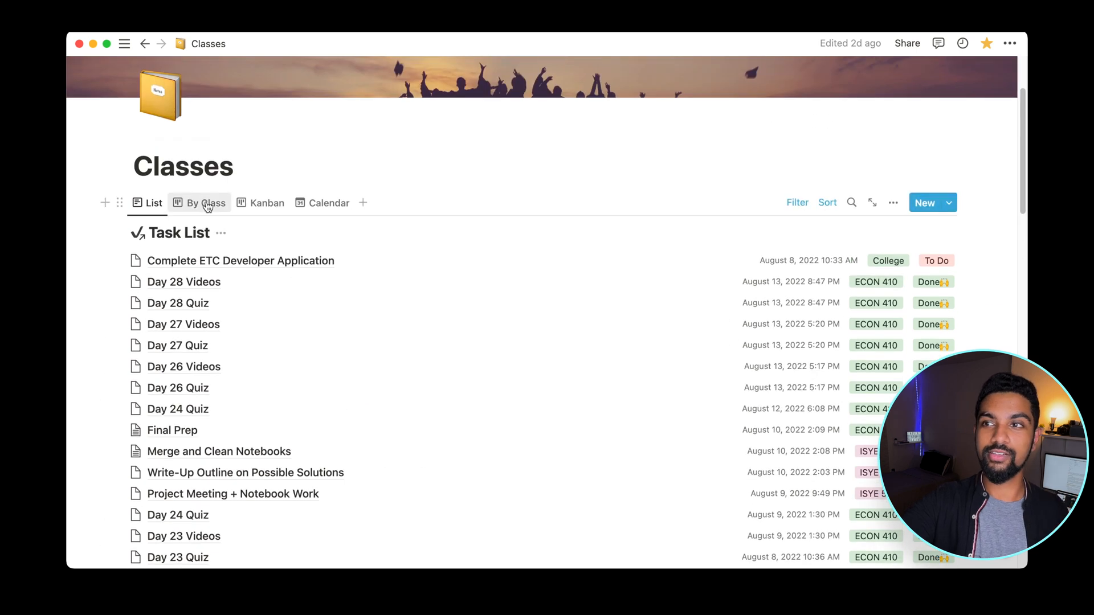
pyautogui.click(206, 203)
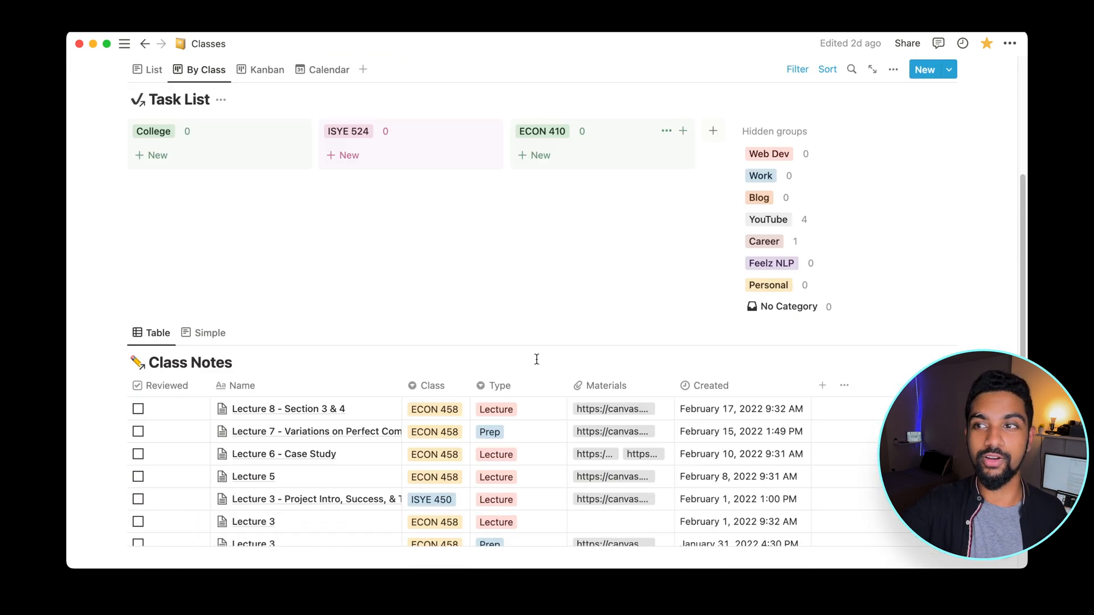
pyautogui.scroll(-3)
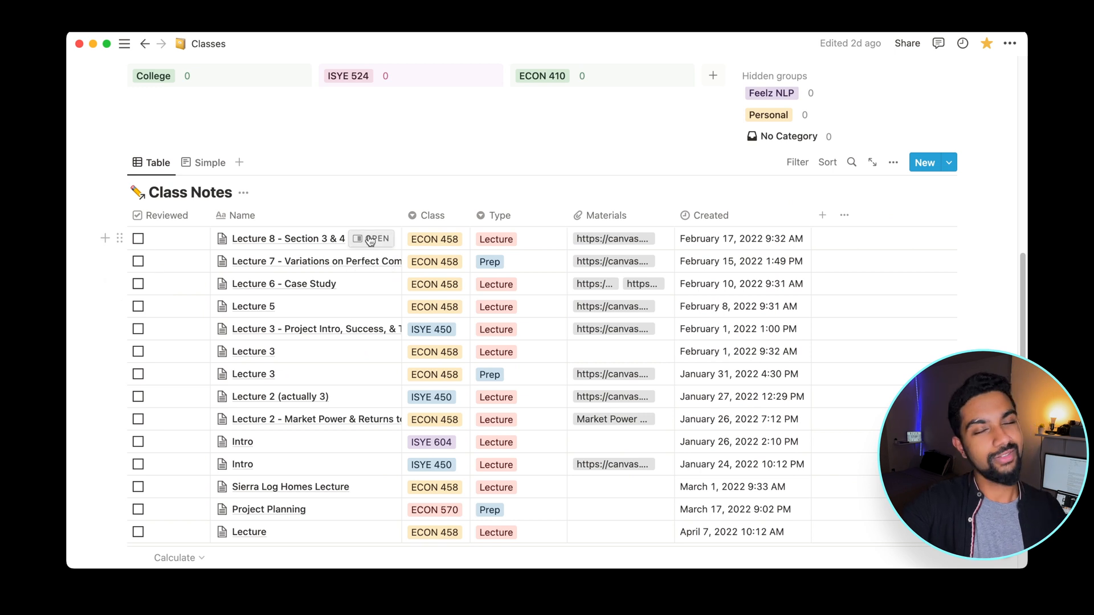
# Step: Open the 'Lecture 8 - Section 3 & 4' note in side peek and scroll through it
pyautogui.click(372, 238)
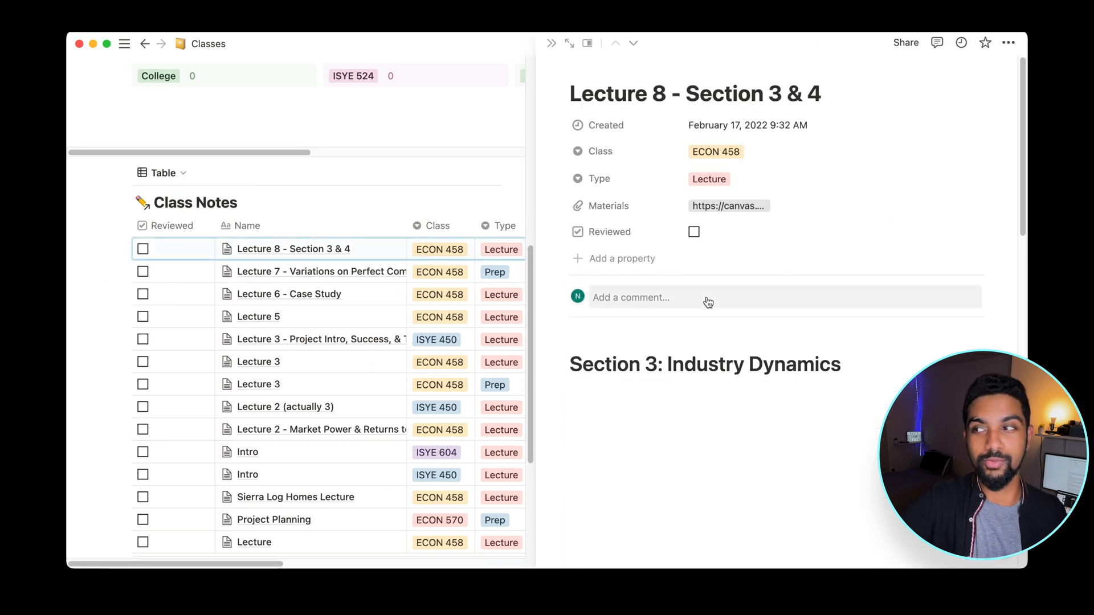
pyautogui.scroll(-3)
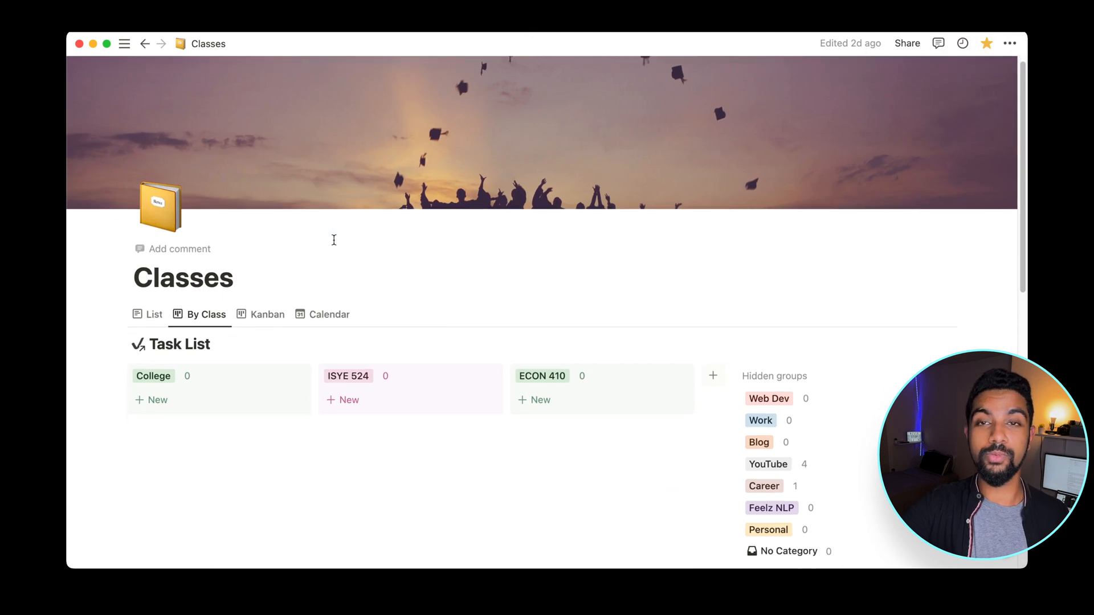
pyautogui.scroll(-3)
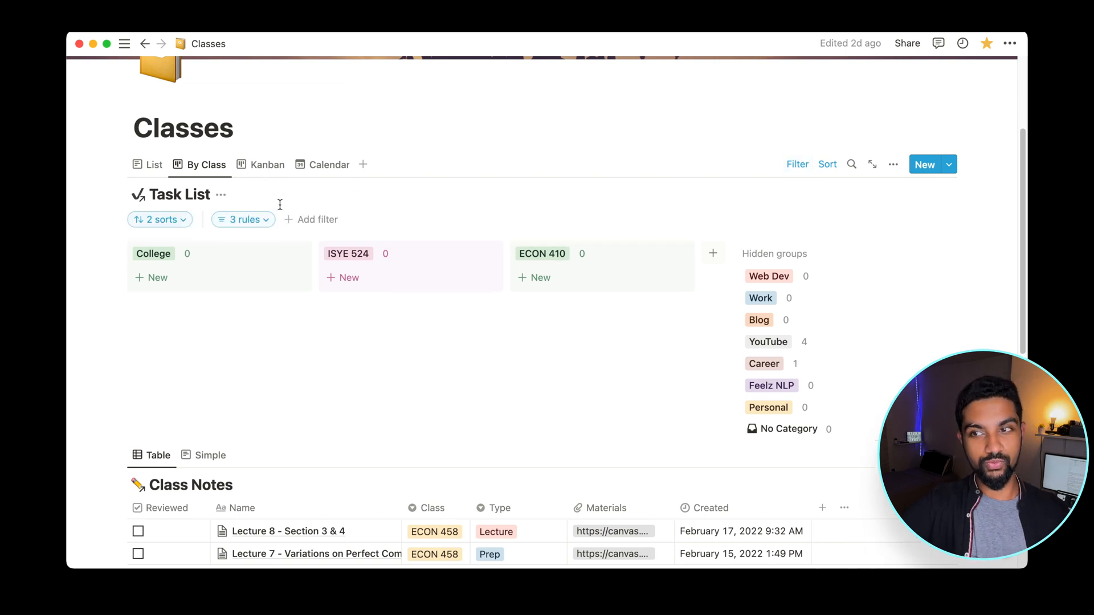
# Step: Review the class task list's 3 filter rules and 2 sorts
pyautogui.click(242, 219)
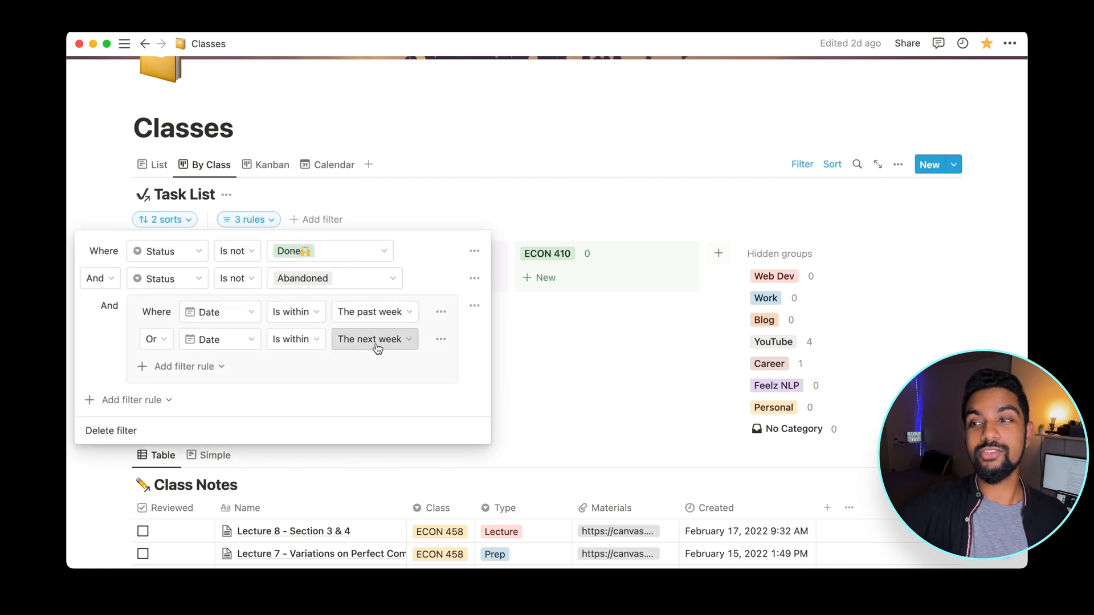
pyautogui.click(164, 218)
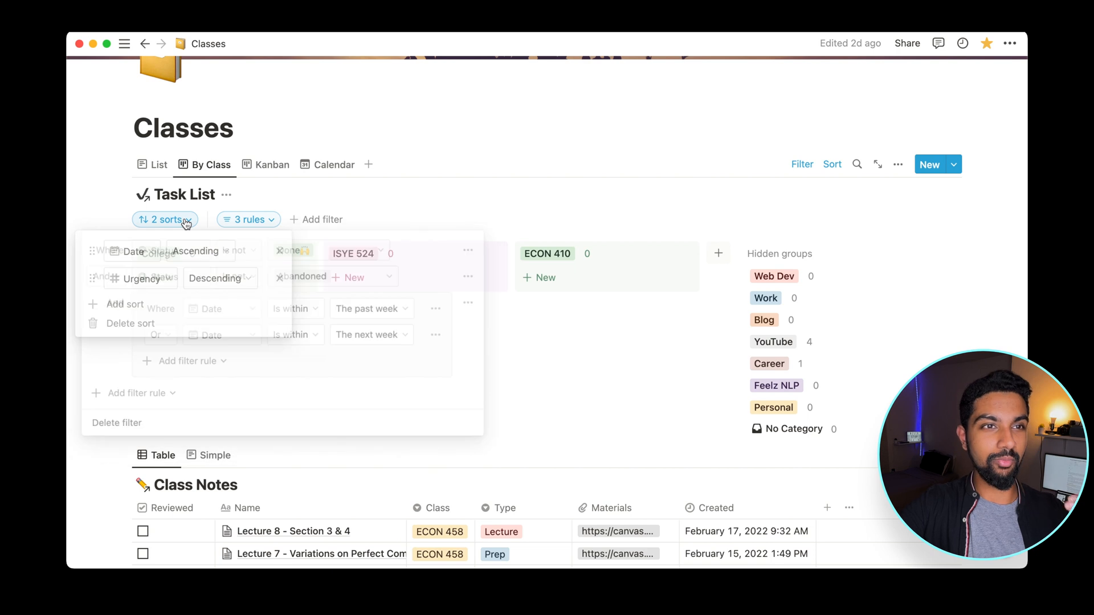
pyautogui.click(165, 219)
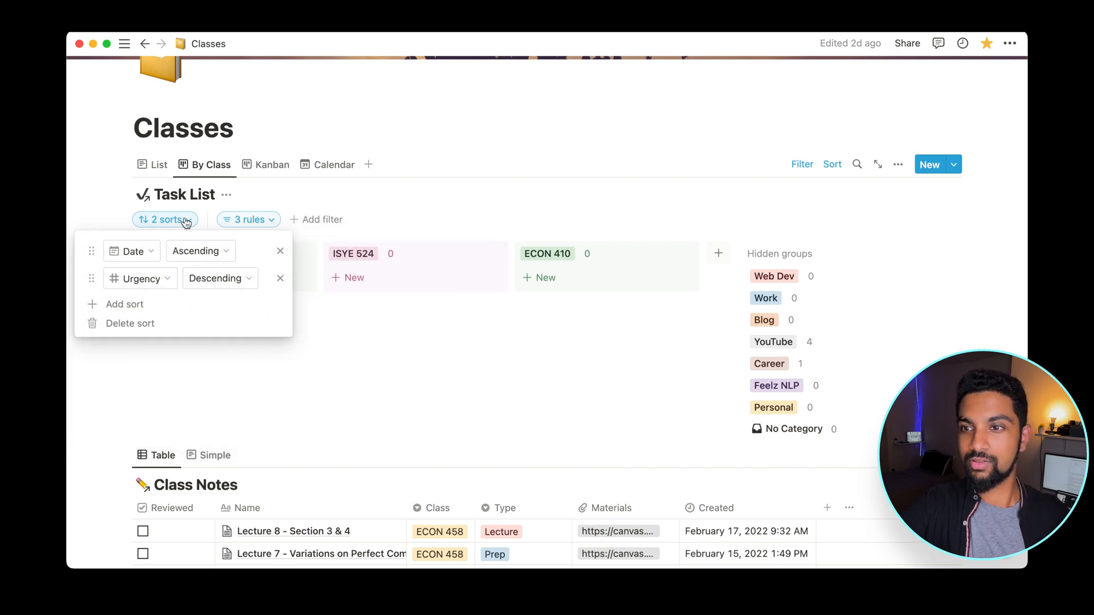
# Step: Preview the tasks as Kanban and Calendar, then open the full Task List database
pyautogui.click(266, 165)
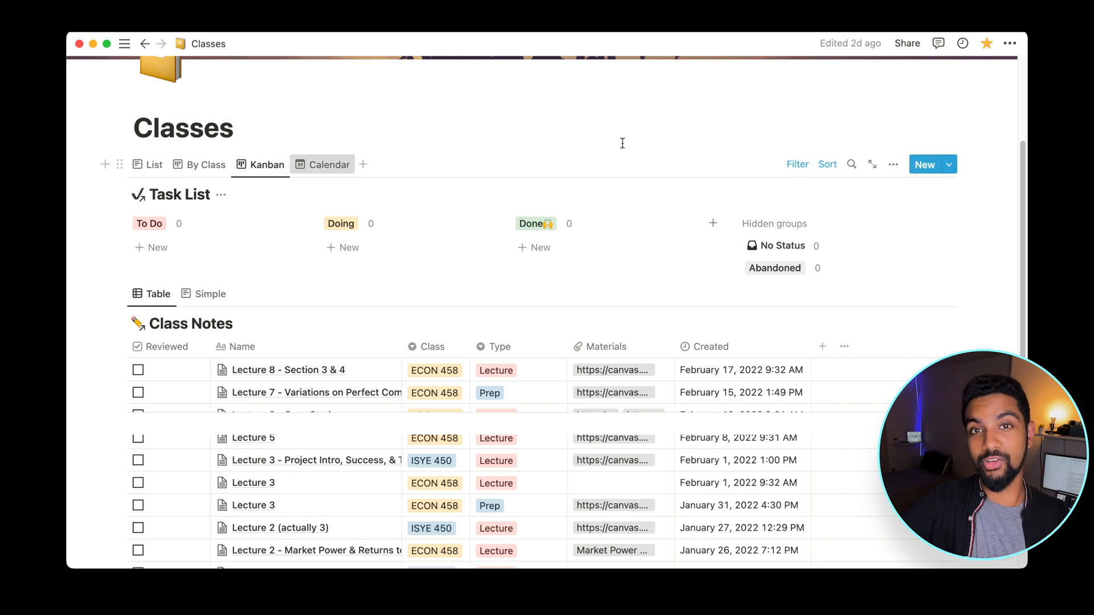
pyautogui.click(329, 164)
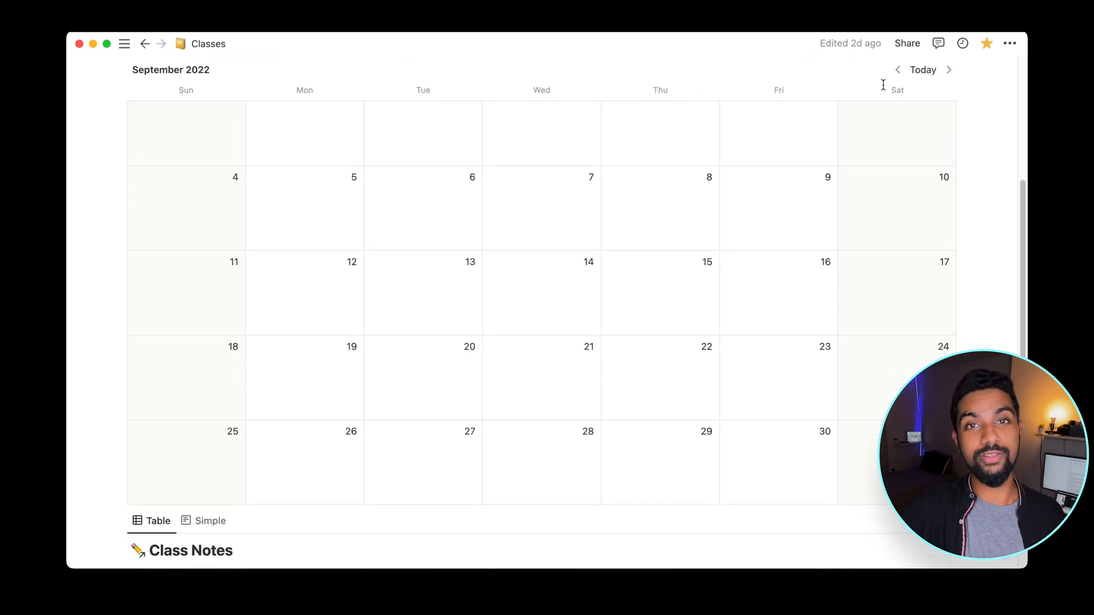
pyautogui.click(897, 69)
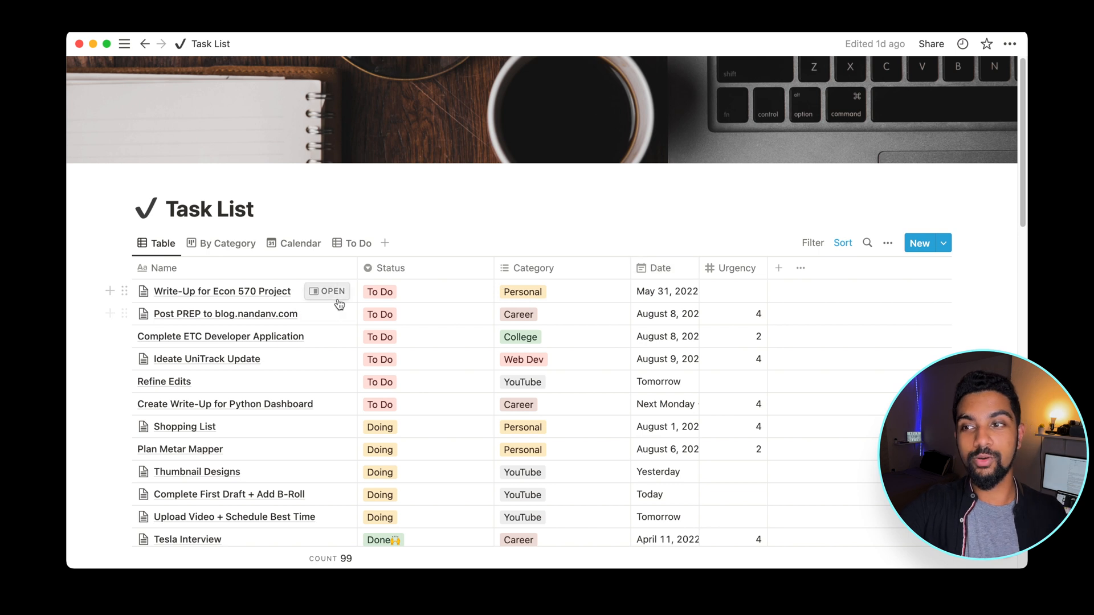
# Step: Peek at the Econ 570 write-up task's properties, then open YouTube and expand its Tasks board
pyautogui.click(326, 291)
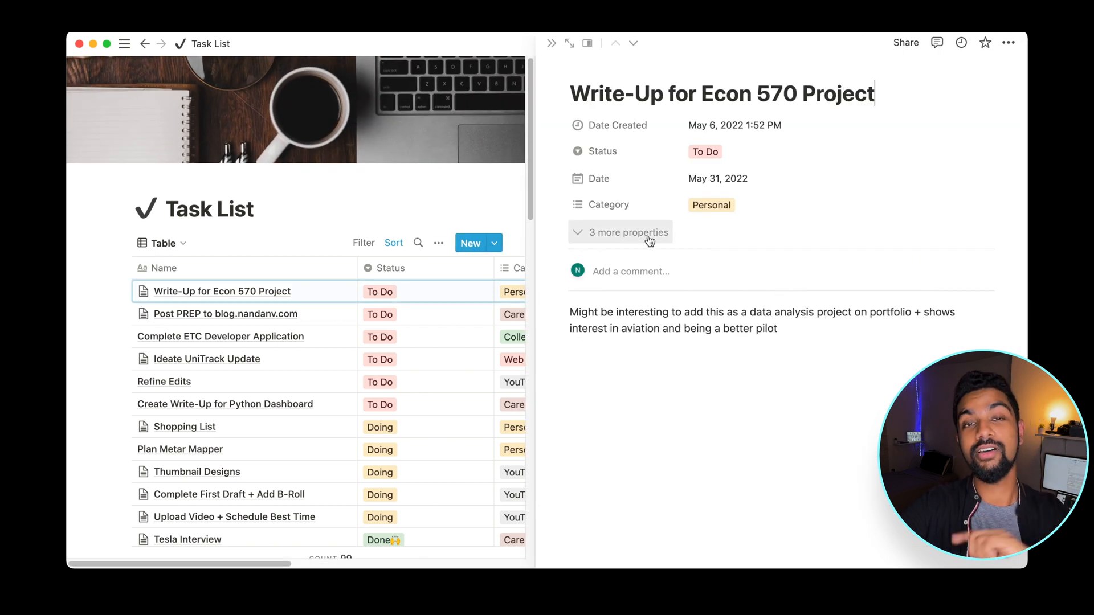
pyautogui.click(627, 232)
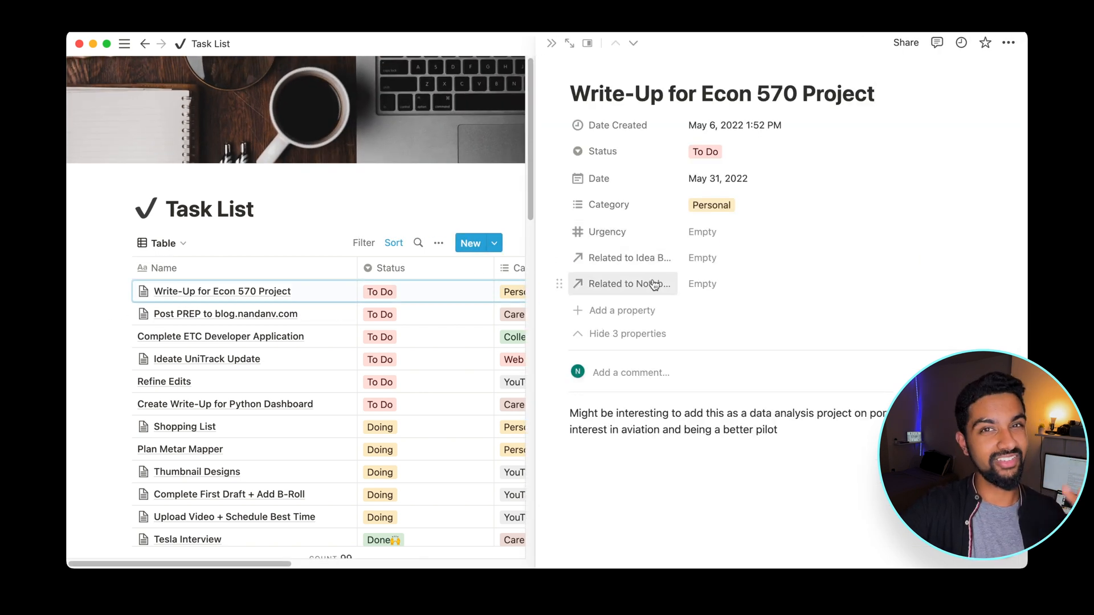
pyautogui.moveTo(652, 258)
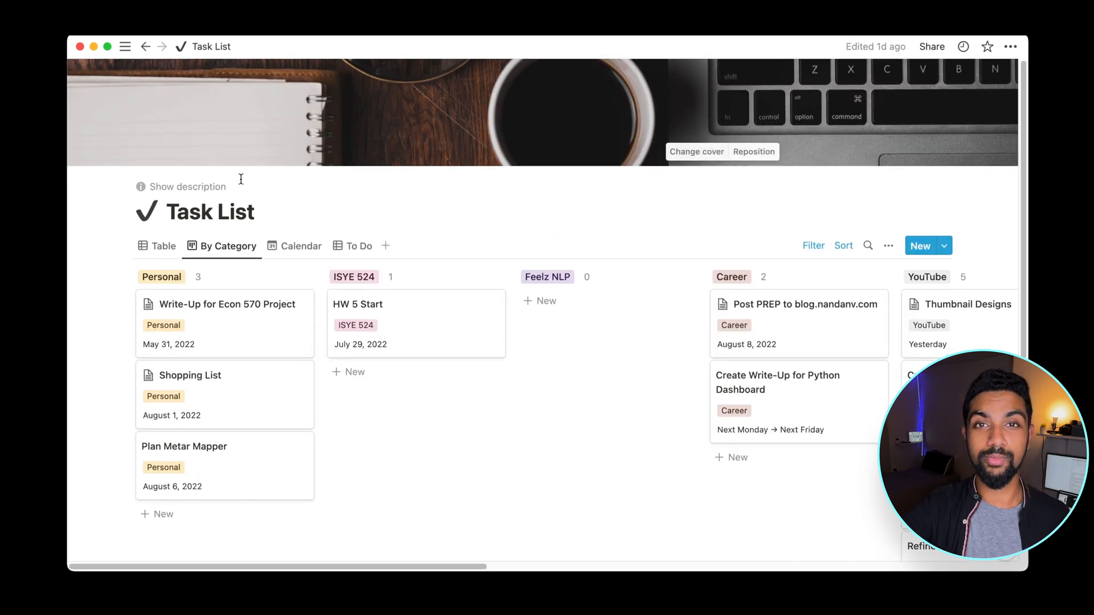
pyautogui.click(125, 46)
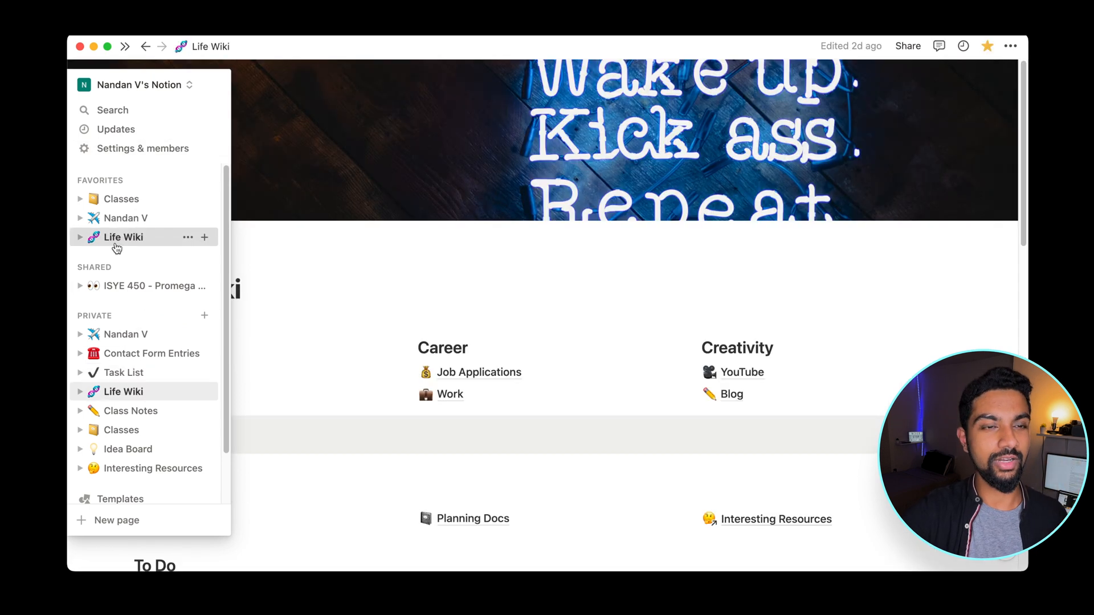
pyautogui.click(742, 372)
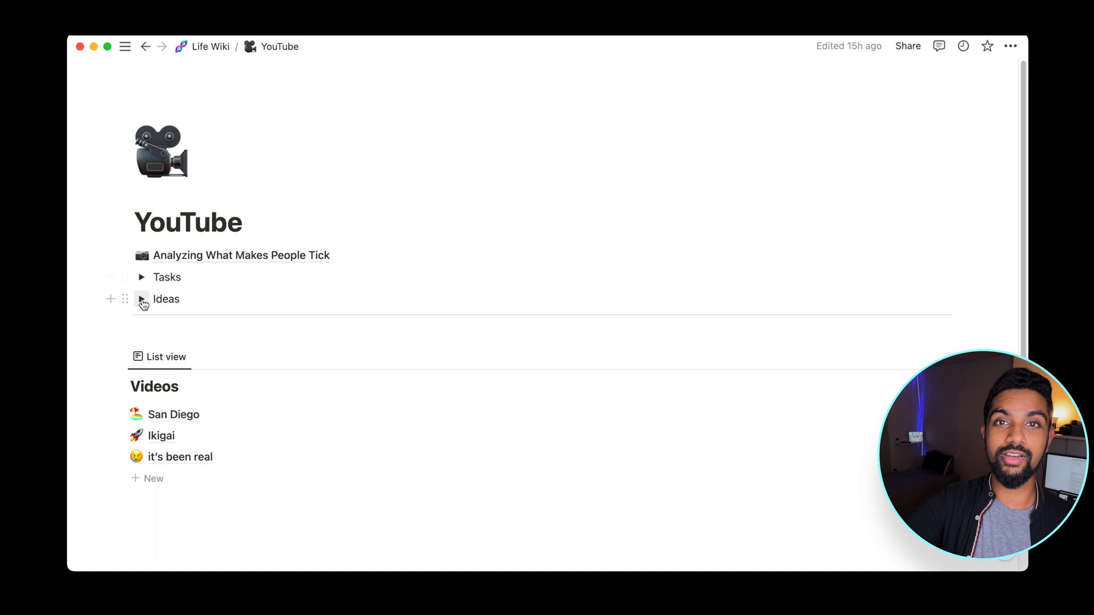
pyautogui.click(140, 277)
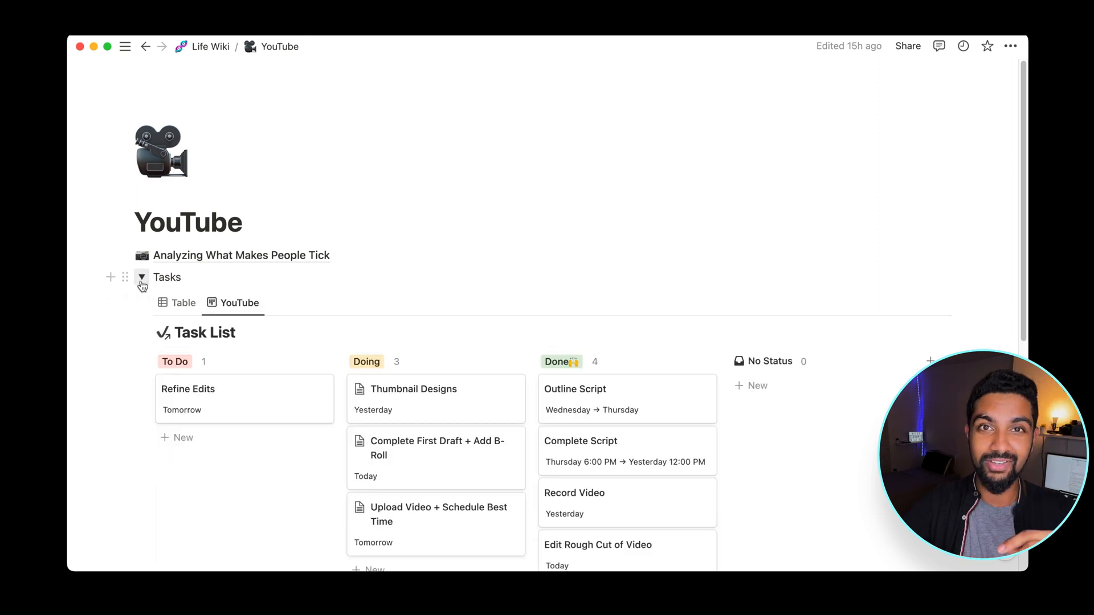
# Step: Scroll to the Idea Board and open 'The ULTIMATE Guide to Notion' in side peek
pyautogui.scroll(-3)
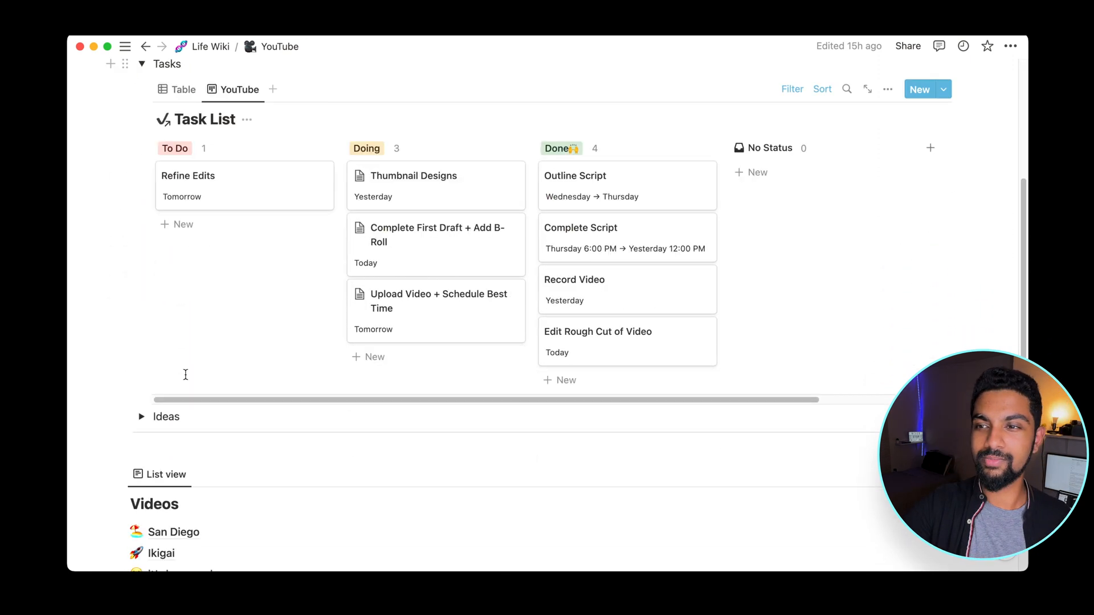
pyautogui.scroll(-3)
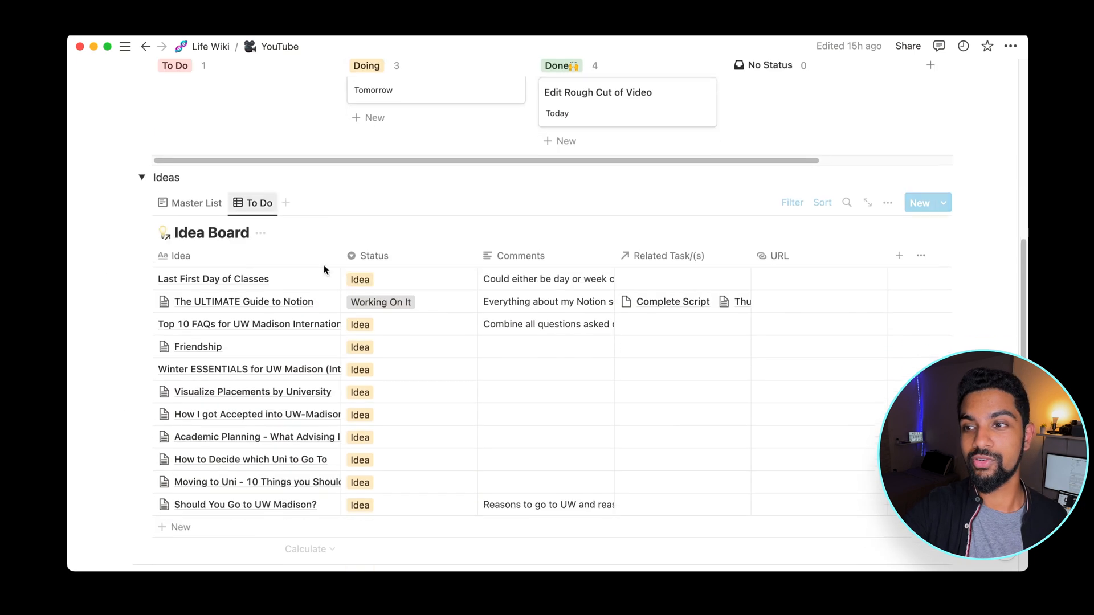
pyautogui.click(243, 301)
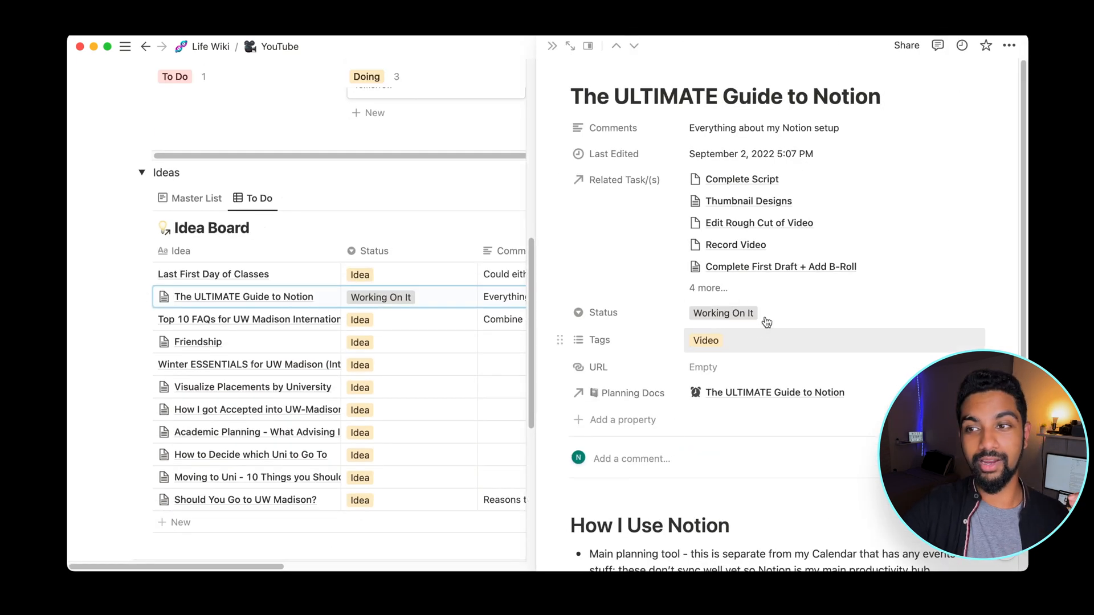
# Step: Append '!!!' so the comment reads 'Everything about my Notion setup!!!'
pyautogui.click(724, 313)
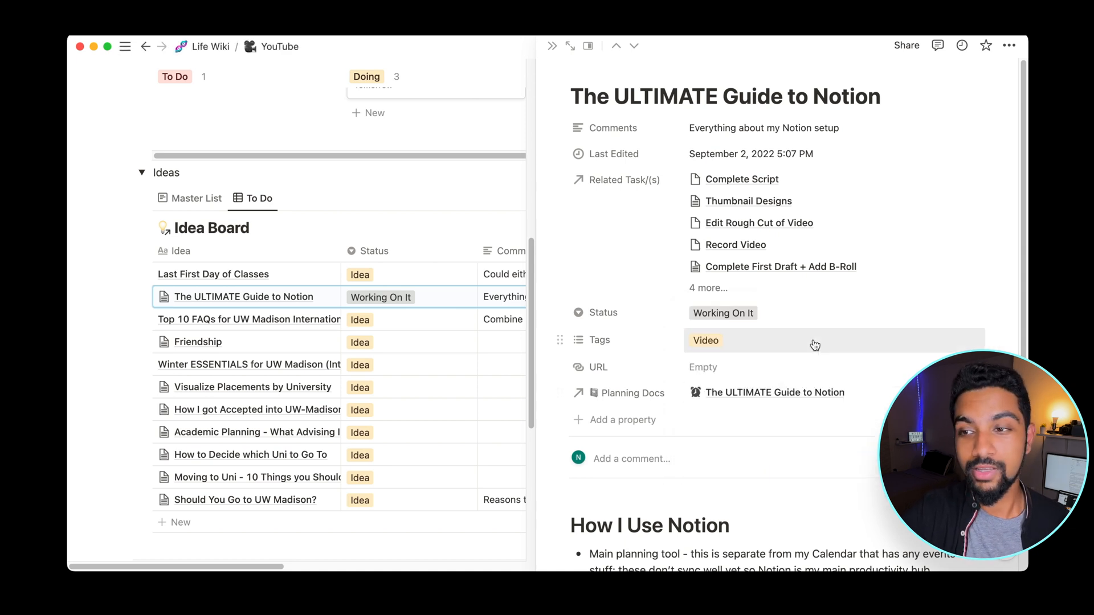
pyautogui.tripleClick(763, 127)
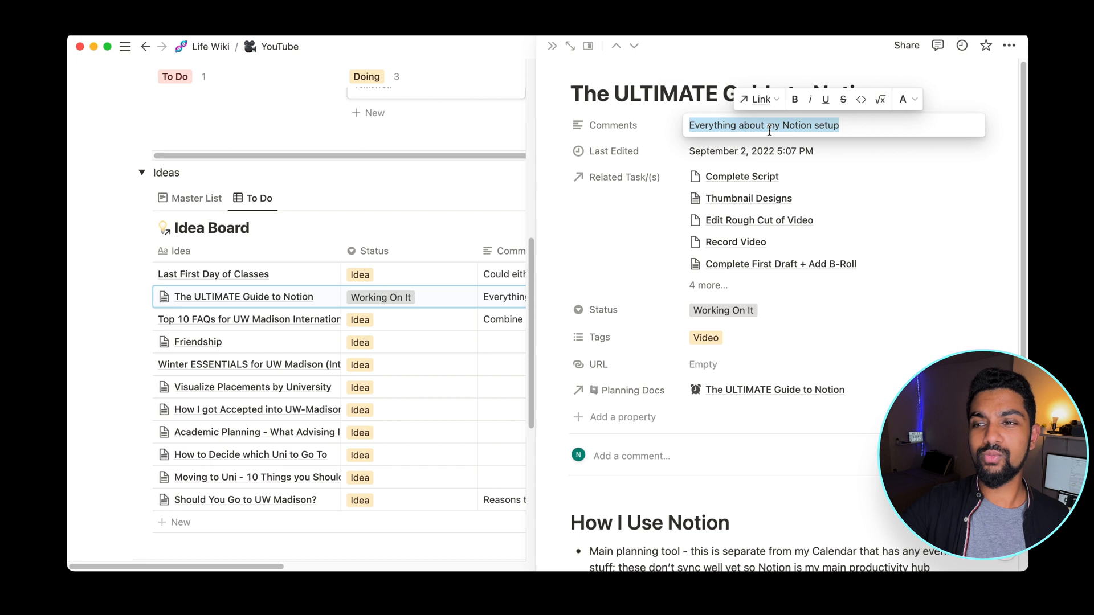
pyautogui.write('!!!')
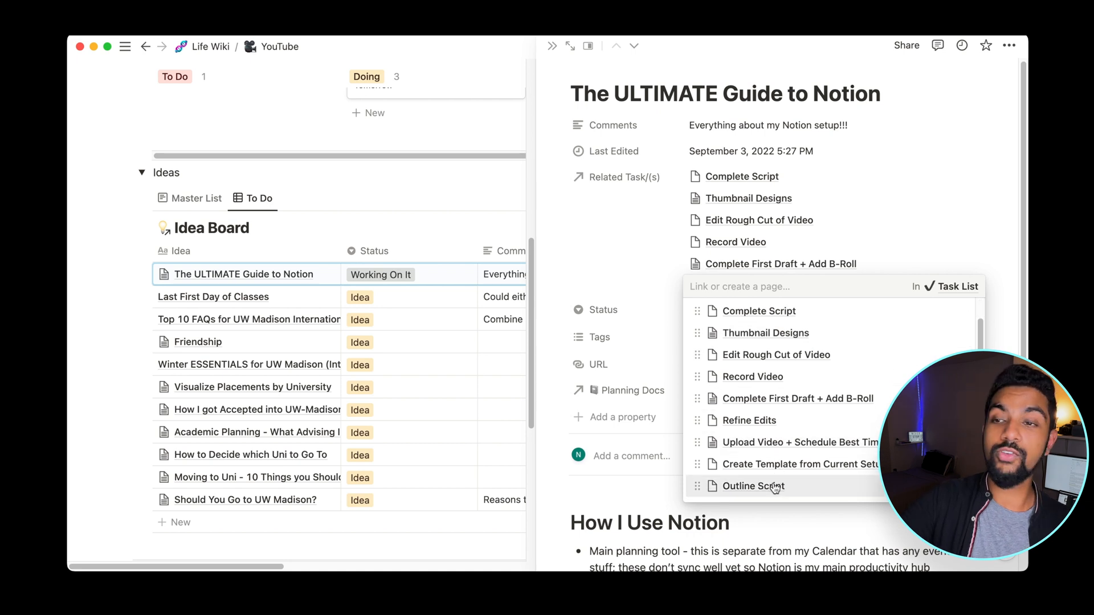
# Step: Open Task List from the relation picker to see the September 2022 calendar
pyautogui.click(753, 485)
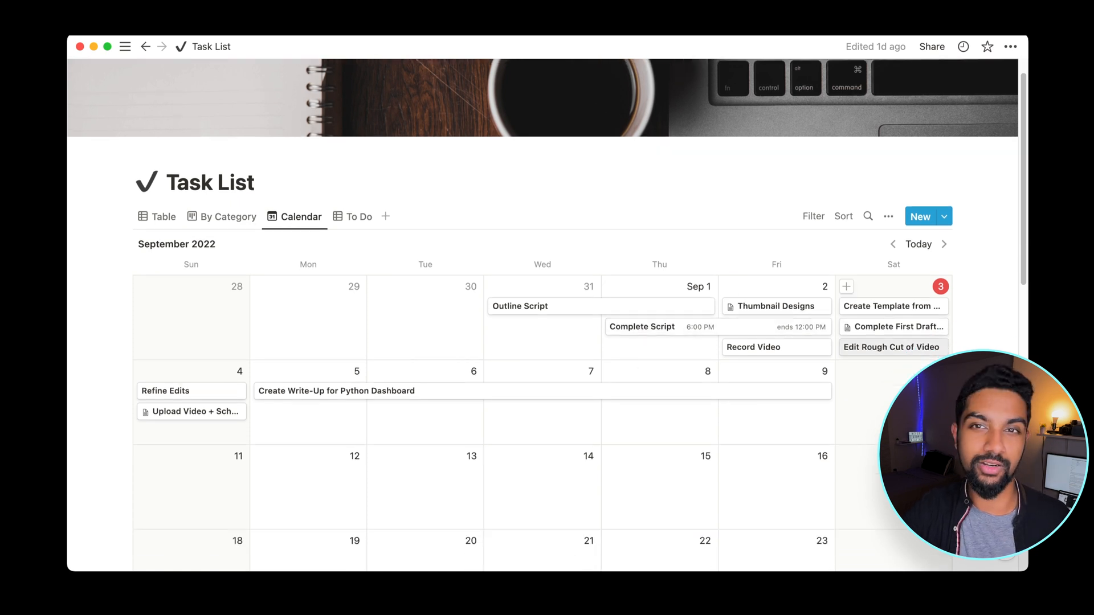
# Step: Go to the Job Applications page under Life Wiki
pyautogui.click(145, 46)
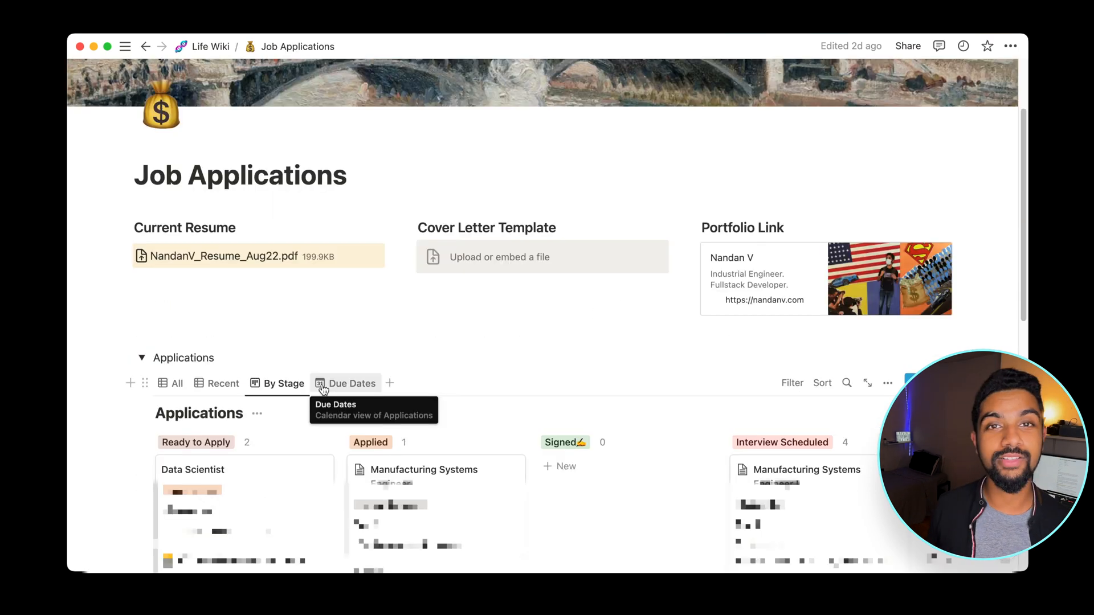
# Step: View the applications in the Due Dates calendar, then return to Life Wiki home
pyautogui.click(351, 383)
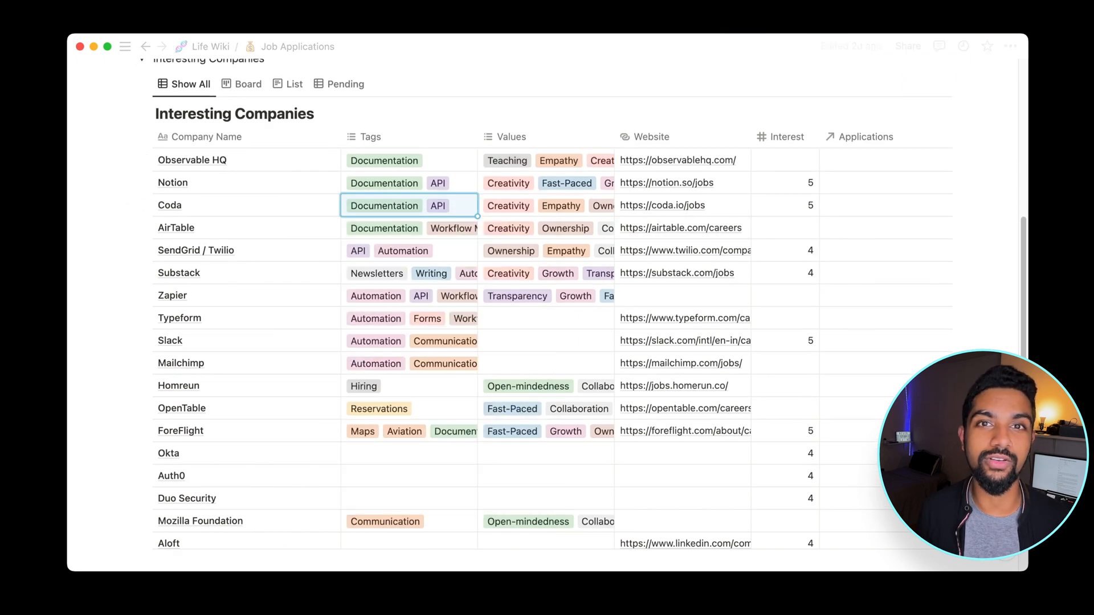
pyautogui.click(209, 46)
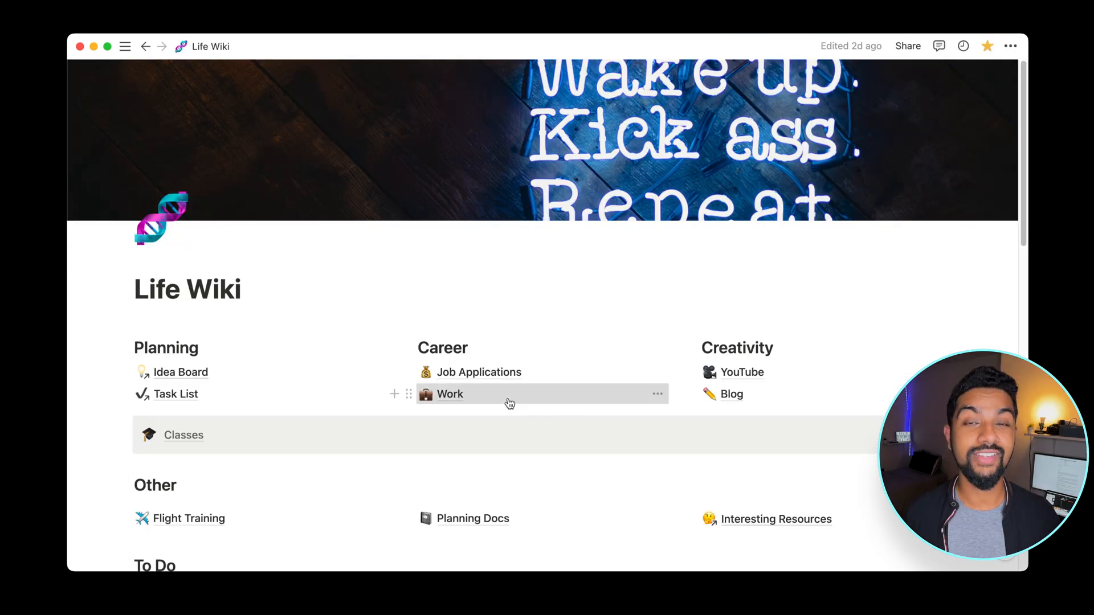
# Step: Visit the Work page, then open Interesting Resources under Other from Life Wiki
pyautogui.click(450, 394)
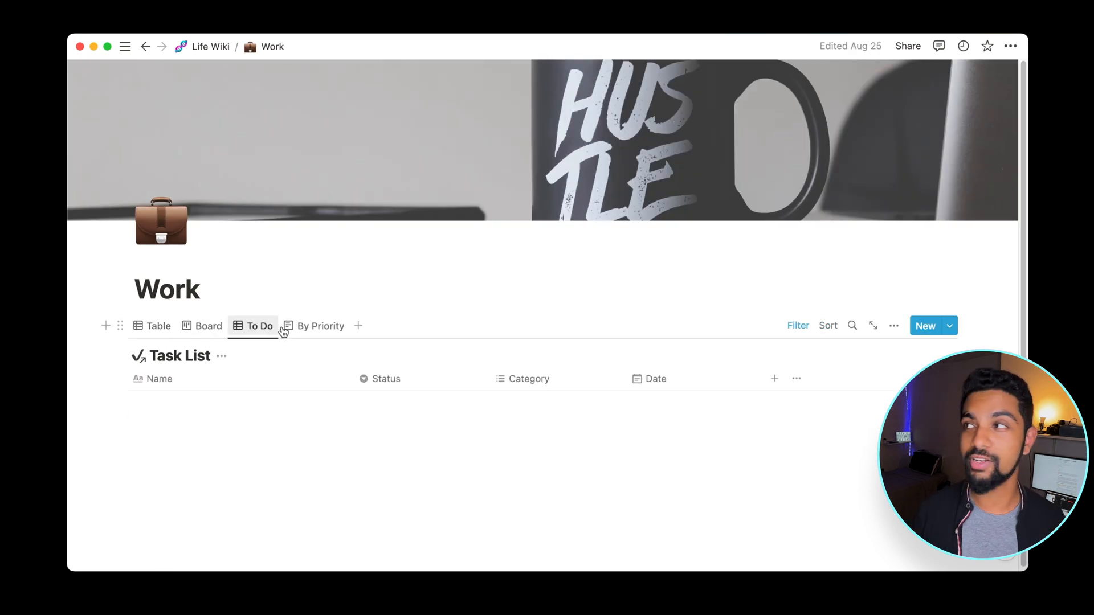
pyautogui.click(210, 47)
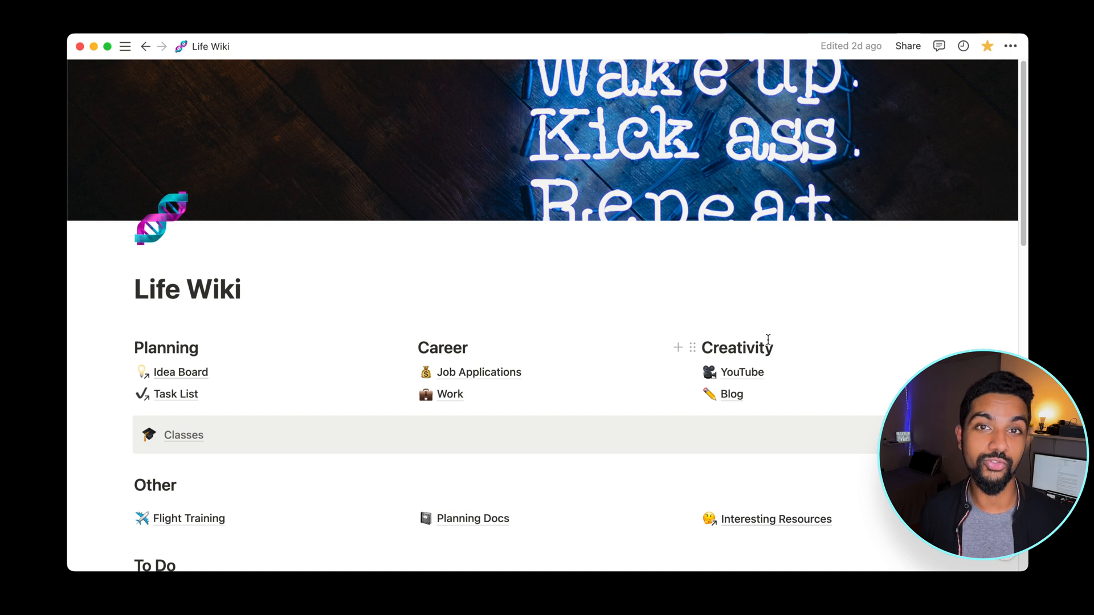
pyautogui.scroll(-3)
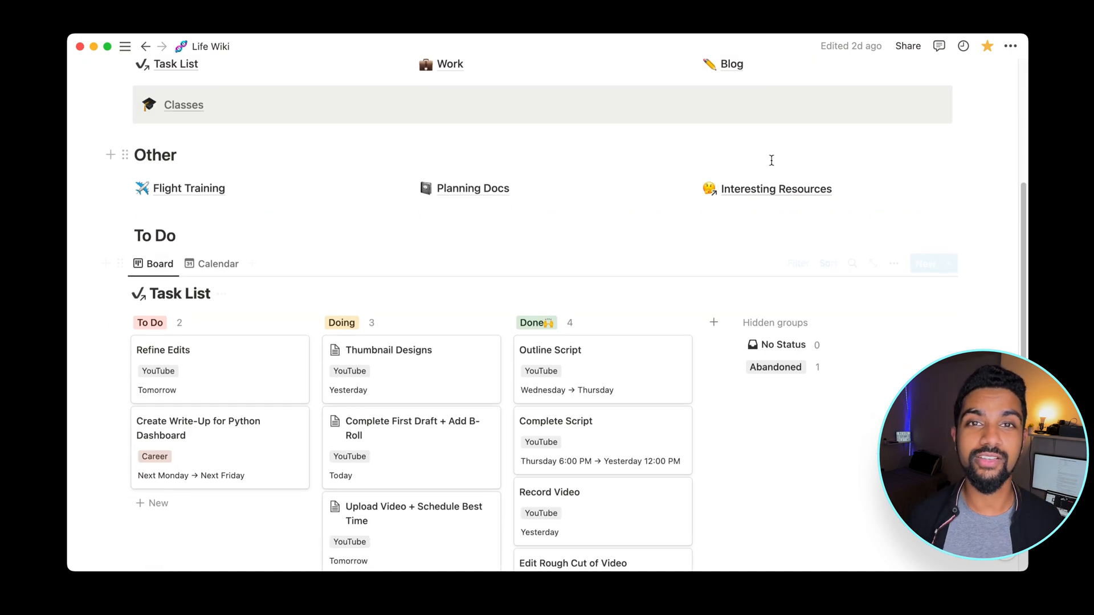
pyautogui.click(775, 188)
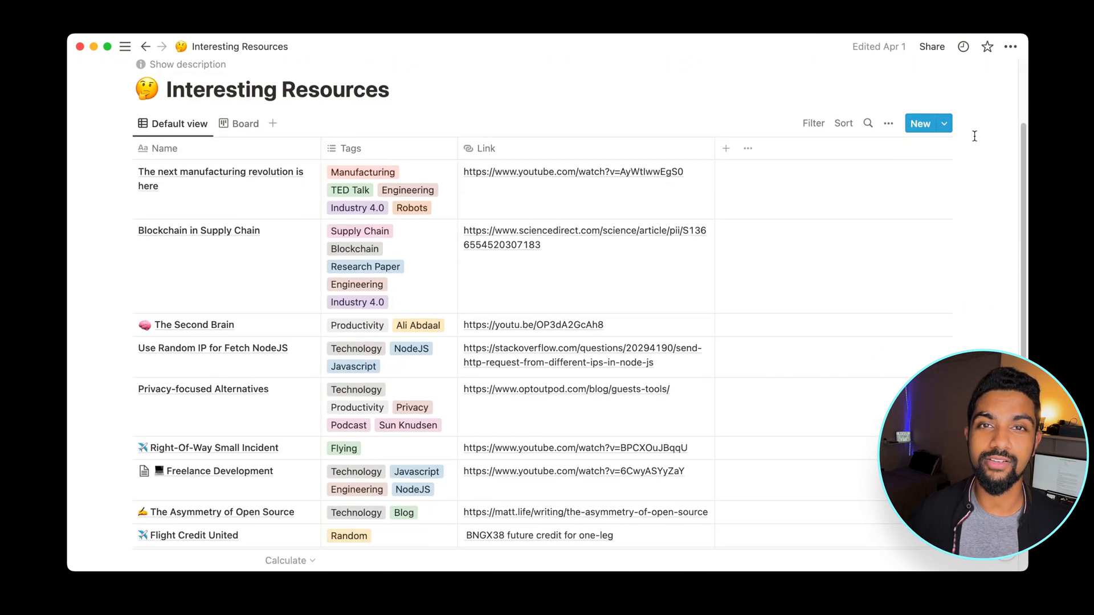
# Step: Scroll through the Interesting Resources link table, then return to the Life Wiki home page
pyautogui.click(360, 231)
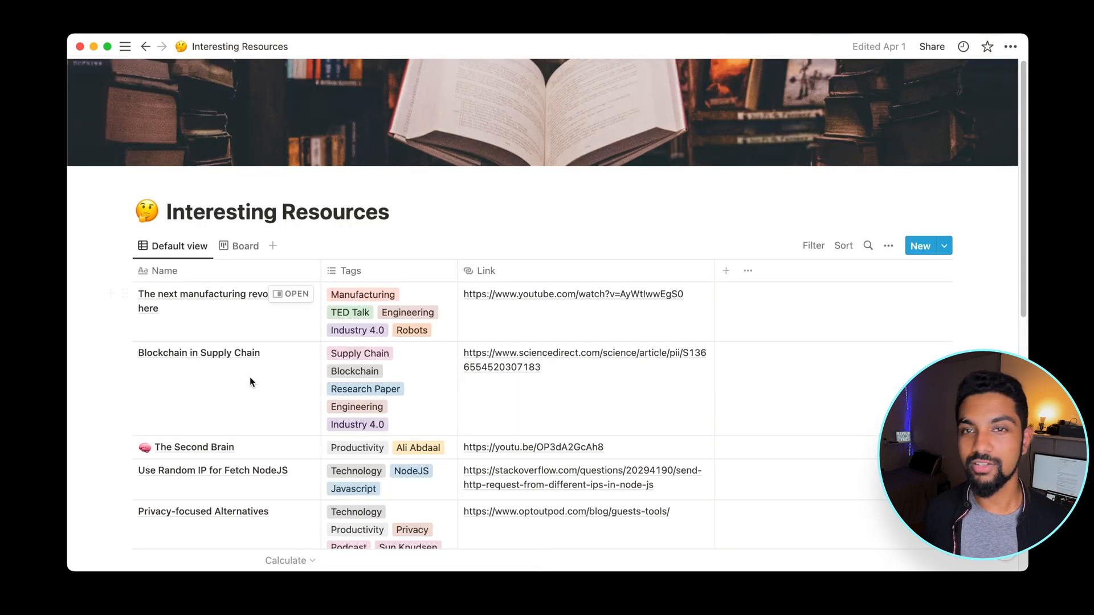
pyautogui.scroll(-3)
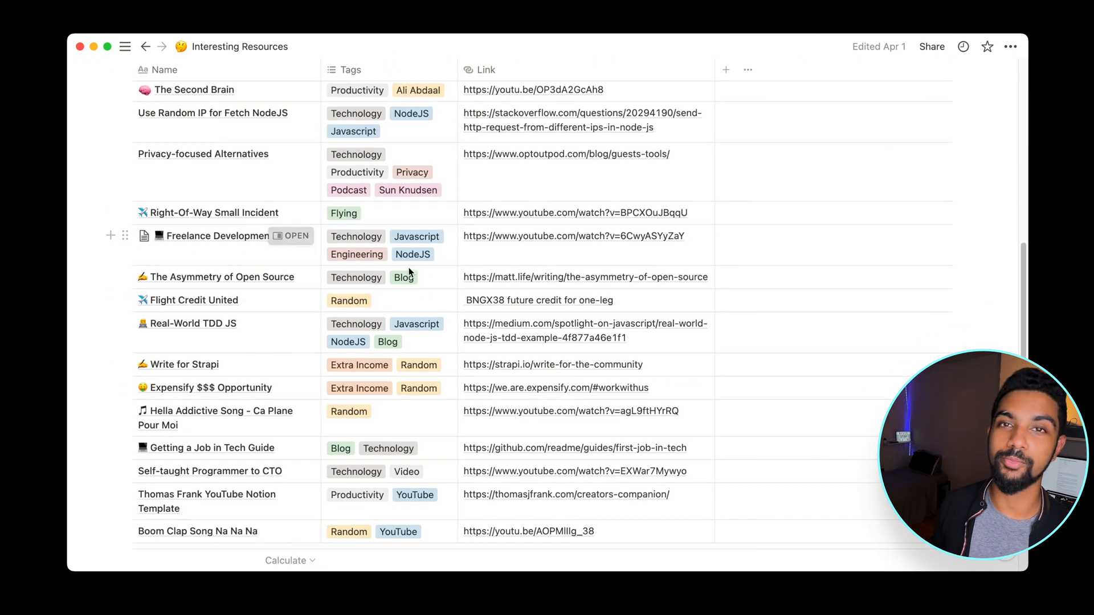
pyautogui.click(291, 235)
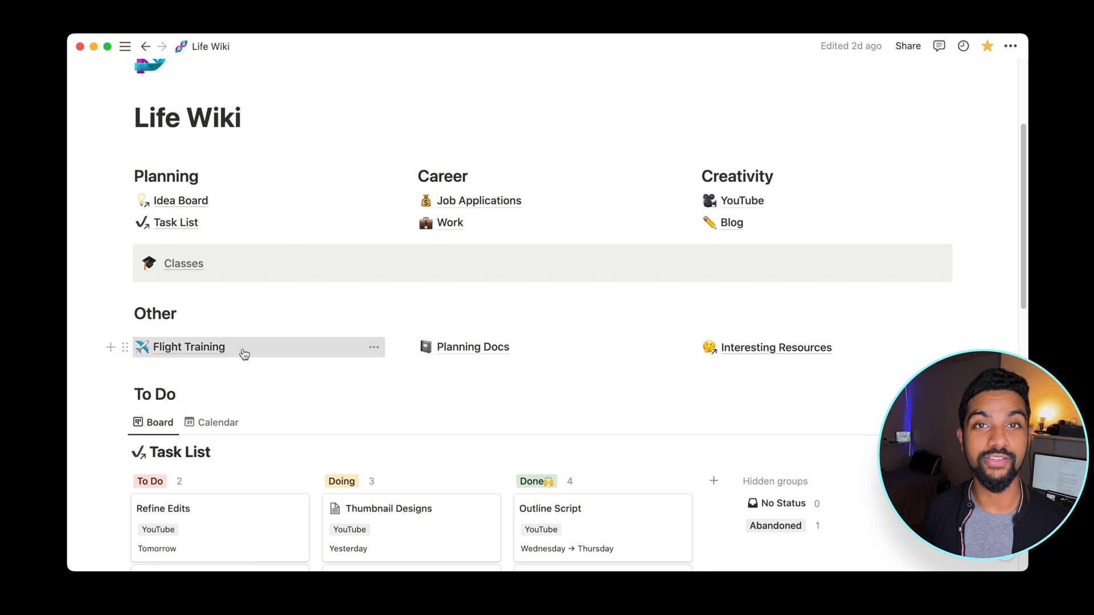
# Step: Open Flight Training, then the personal website page with About, Projects and Blog
pyautogui.click(188, 347)
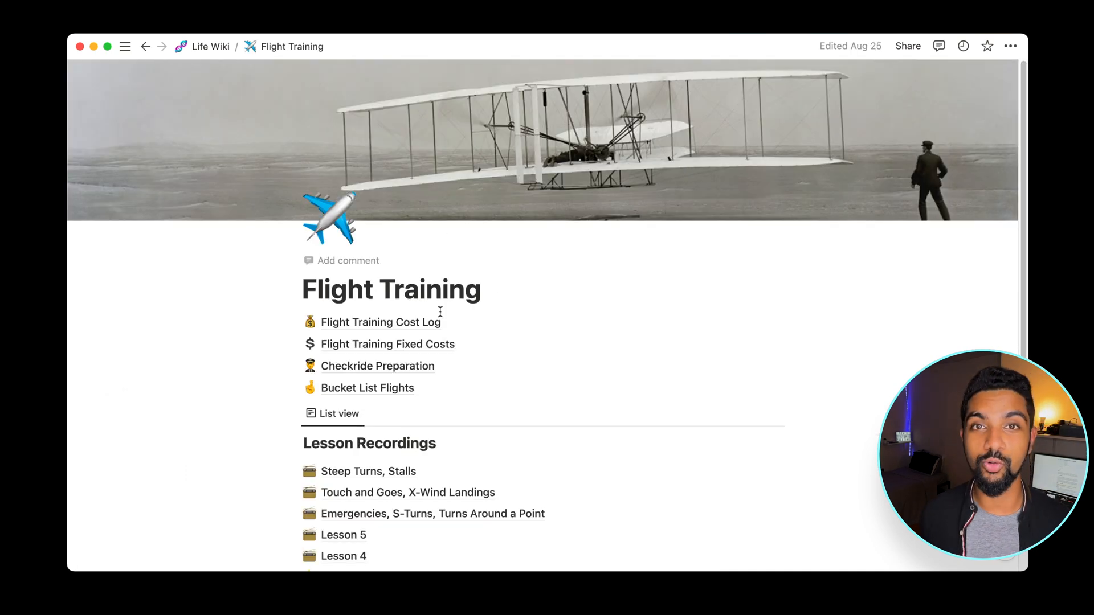
pyautogui.click(380, 322)
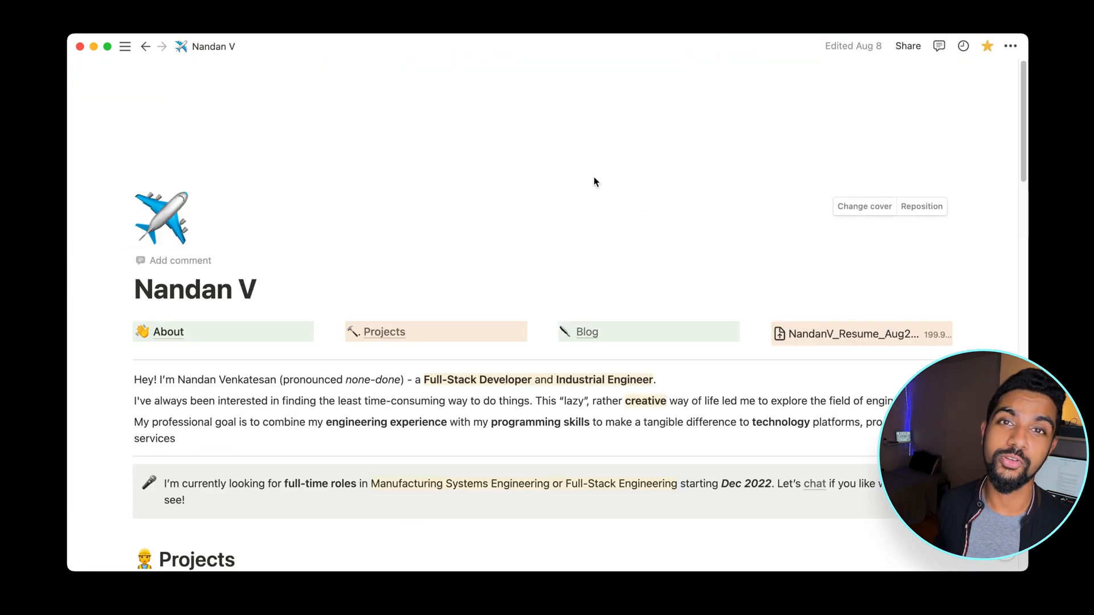
# Step: Browse the Industrial Engineering and Economics project full page, collapsing its explanations, then return to Life Wiki
pyautogui.scroll(-3)
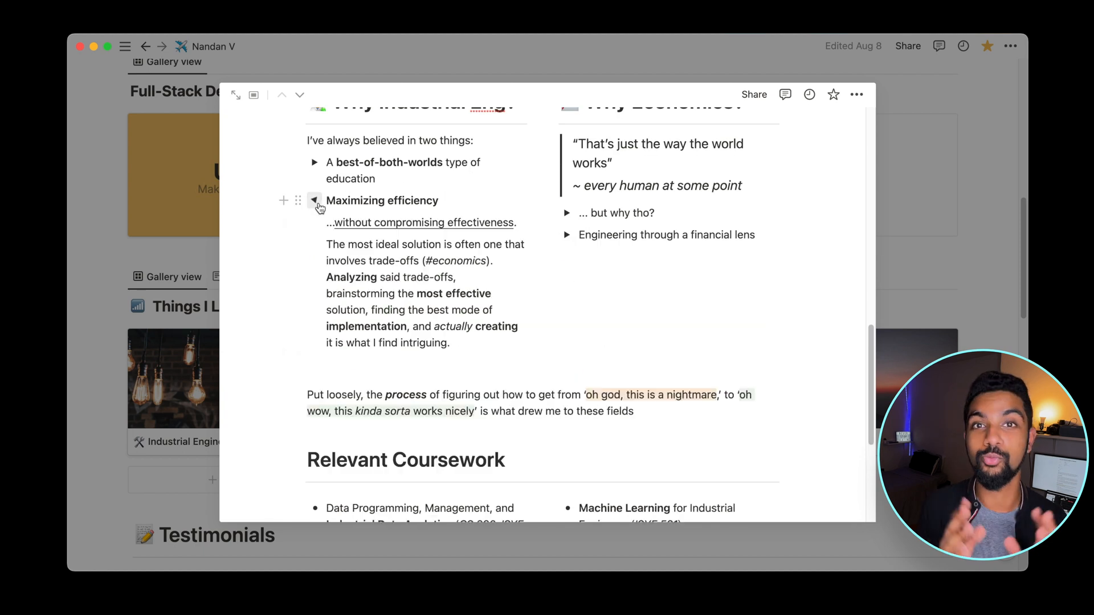
pyautogui.click(313, 201)
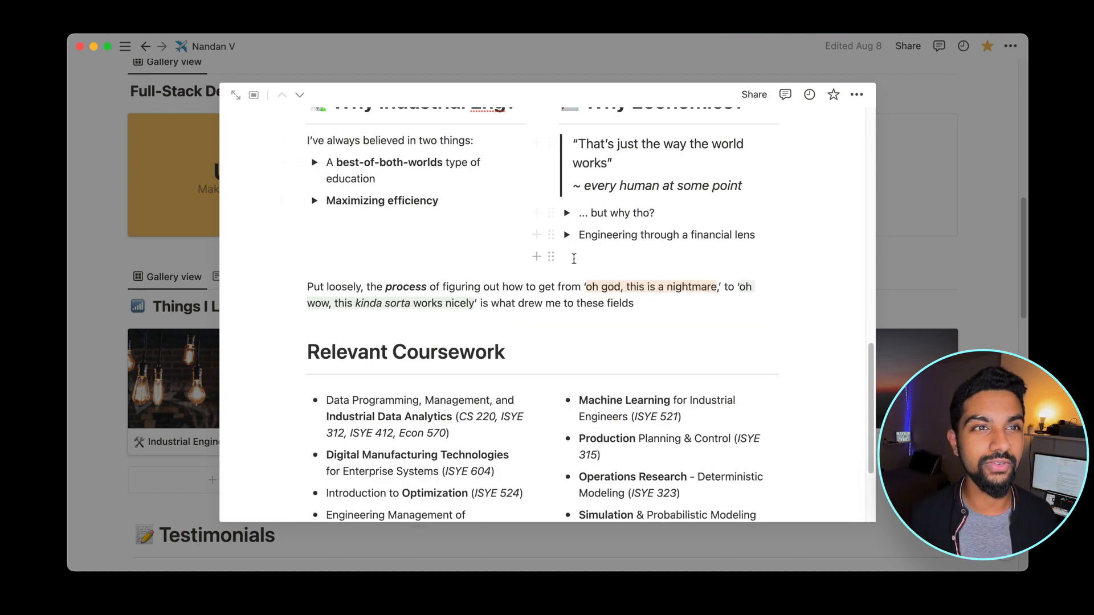
pyautogui.click(567, 234)
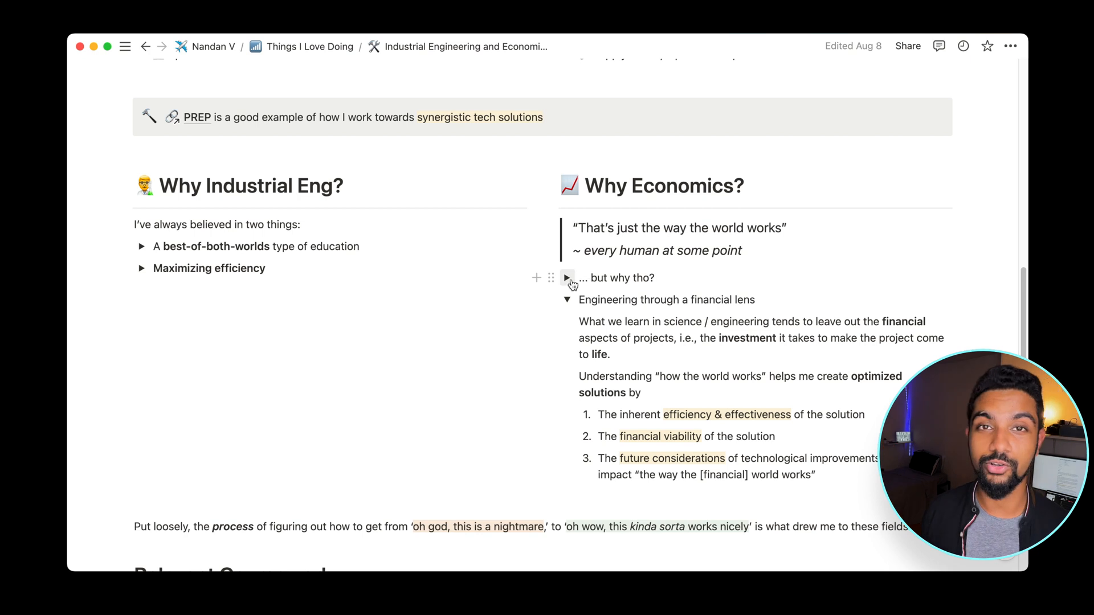
pyautogui.click(568, 299)
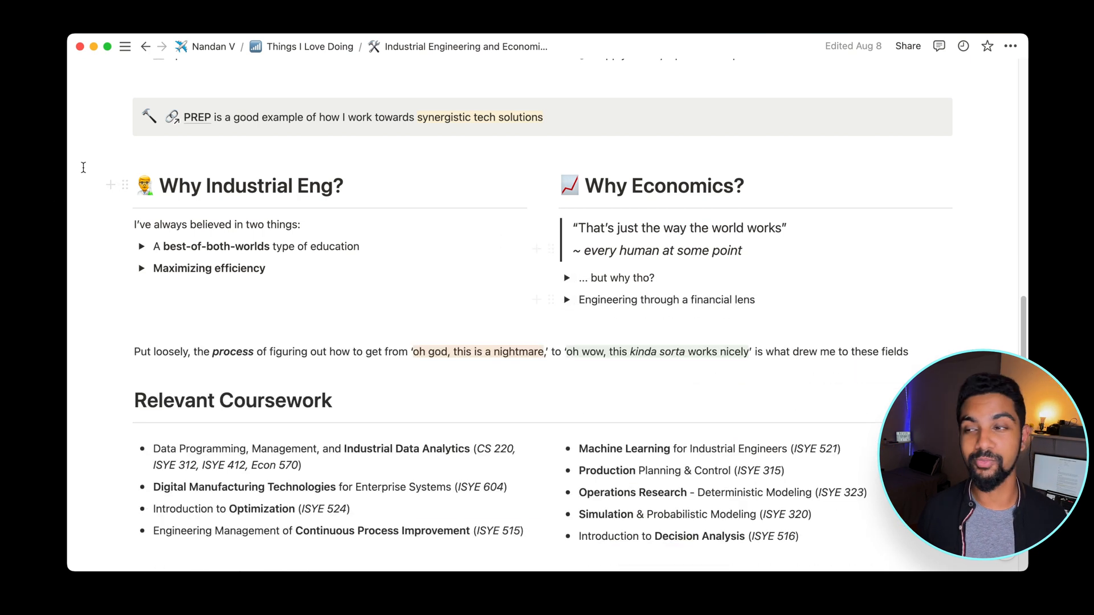
pyautogui.click(145, 46)
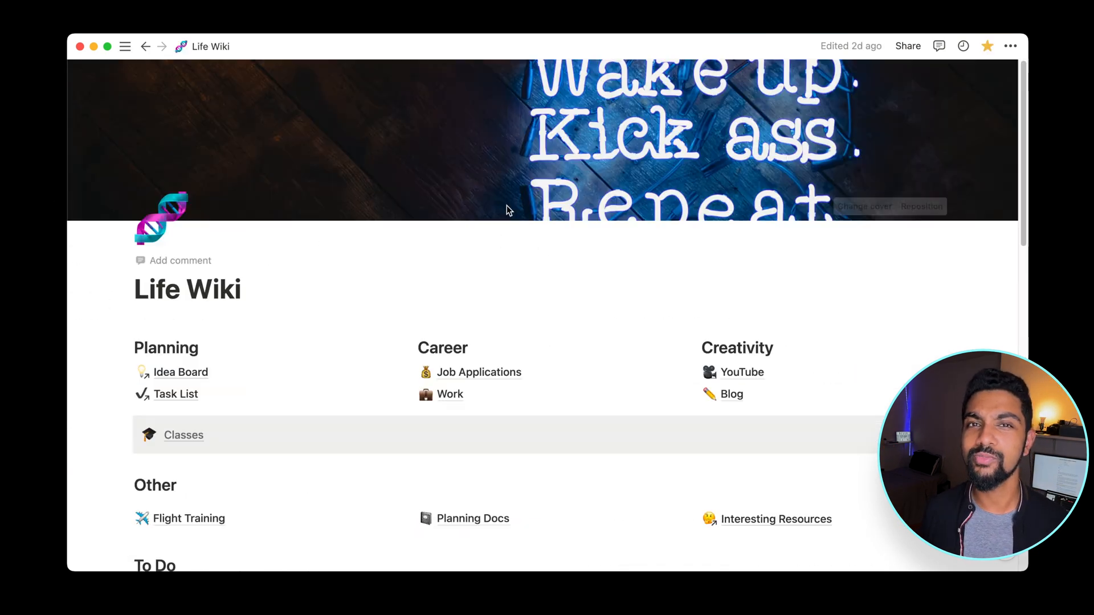